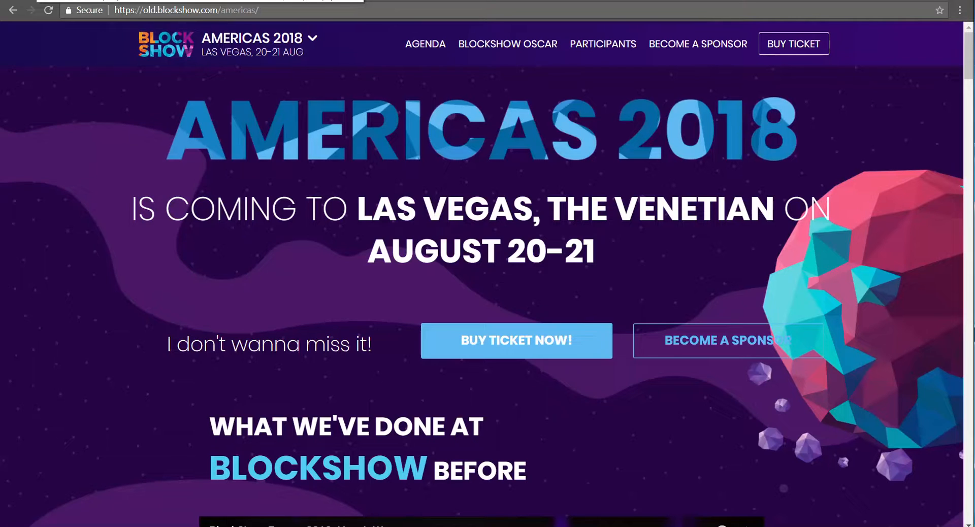
{"action": "mouse_move", "coordinate": [322, 115]}
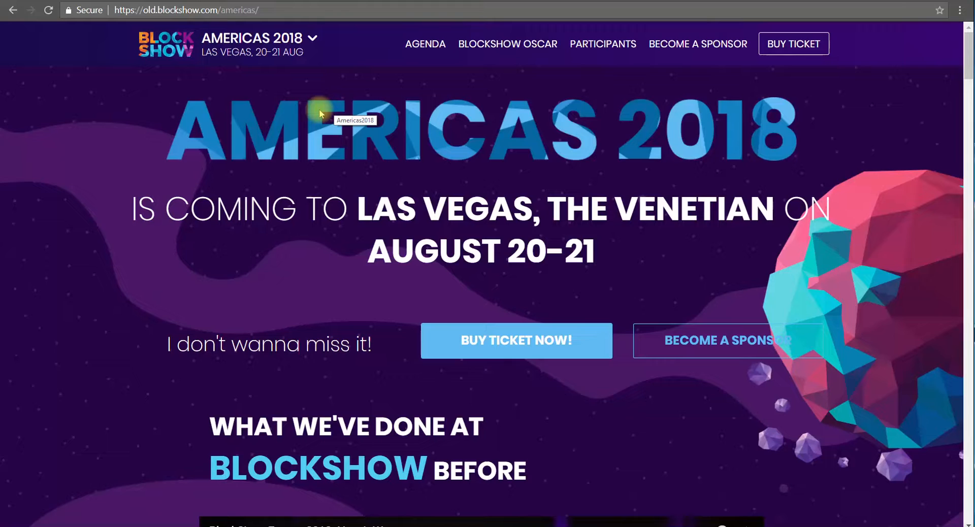
{"action": "mouse_move", "coordinate": [233, 230]}
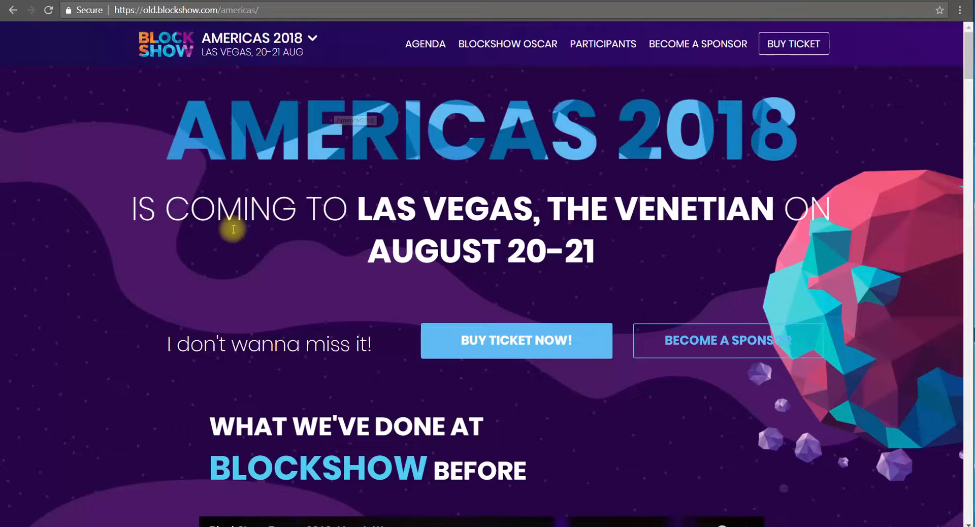
{"action": "mouse_move", "coordinate": [231, 224]}
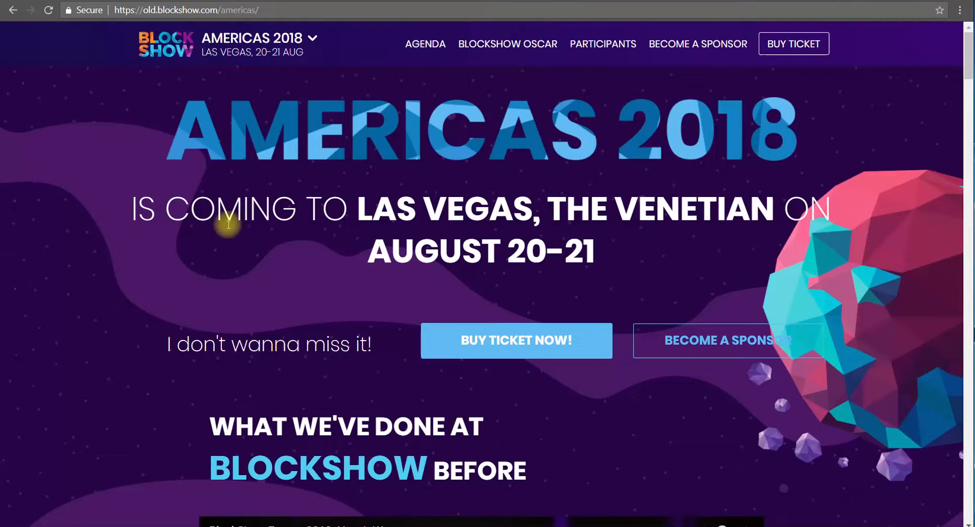
{"action": "mouse_move", "coordinate": [296, 99]}
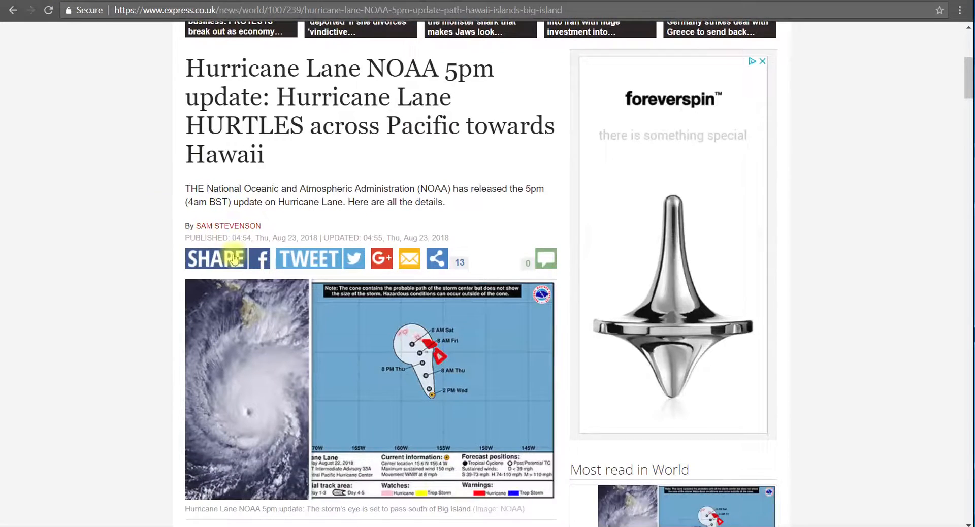
{"action": "scroll", "scroll_direction": "up", "scroll_amount": 3}
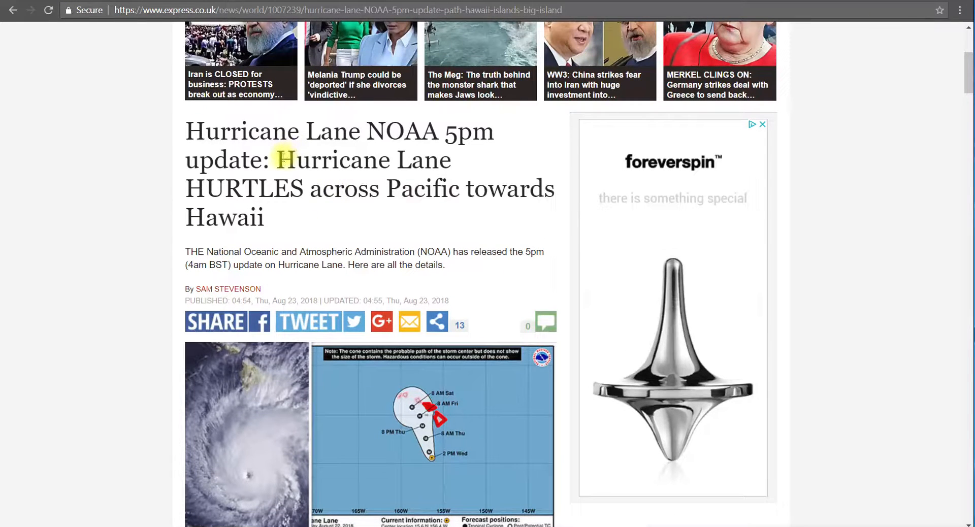
{"action": "mouse_move", "coordinate": [267, 161]}
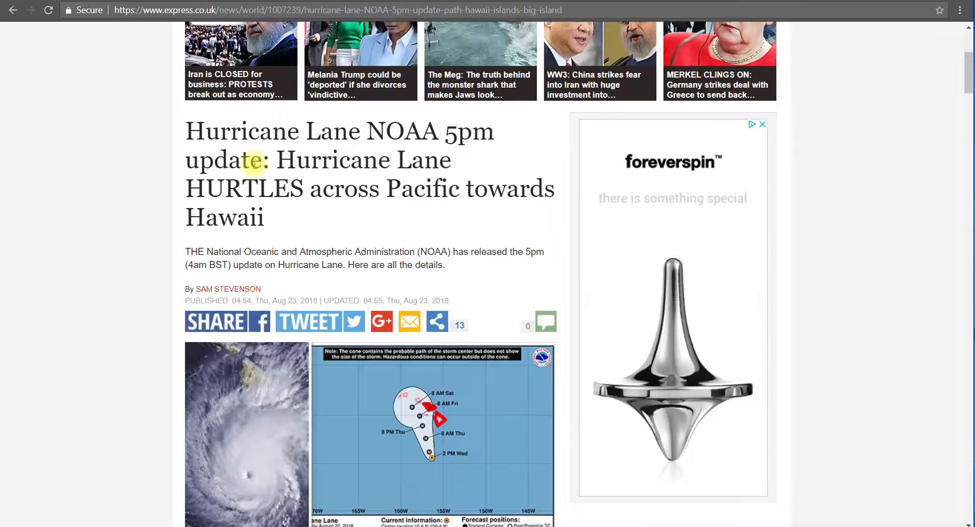
{"action": "mouse_move", "coordinate": [261, 286]}
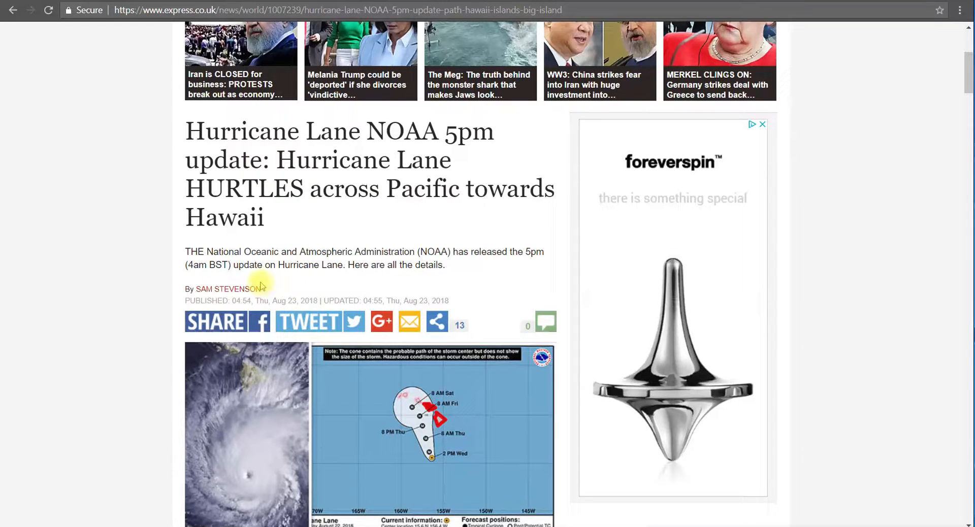
{"action": "mouse_move", "coordinate": [292, 249]}
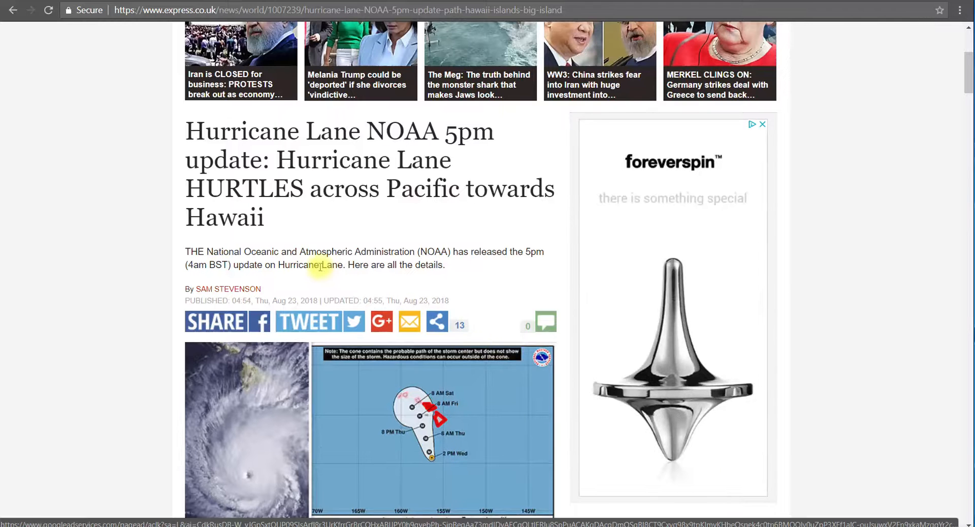
{"action": "scroll", "scroll_direction": "down", "scroll_amount": 3}
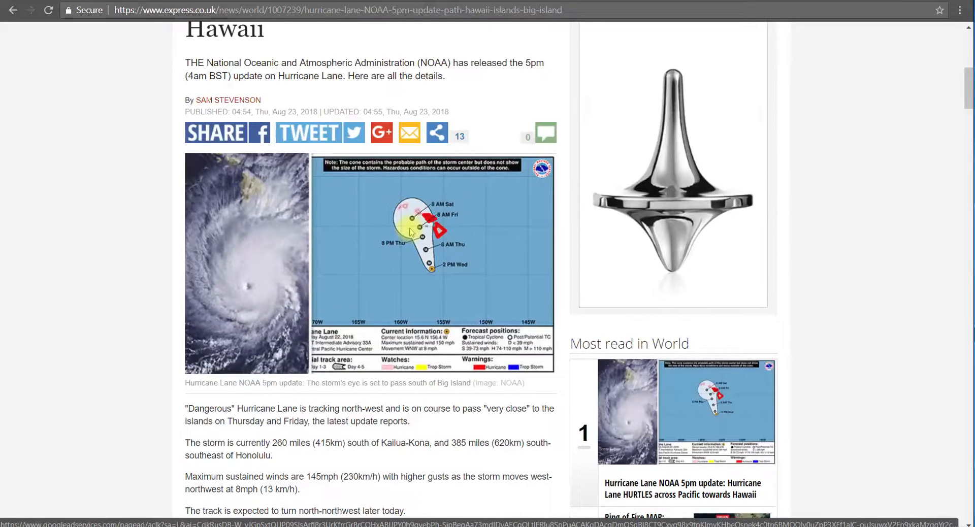